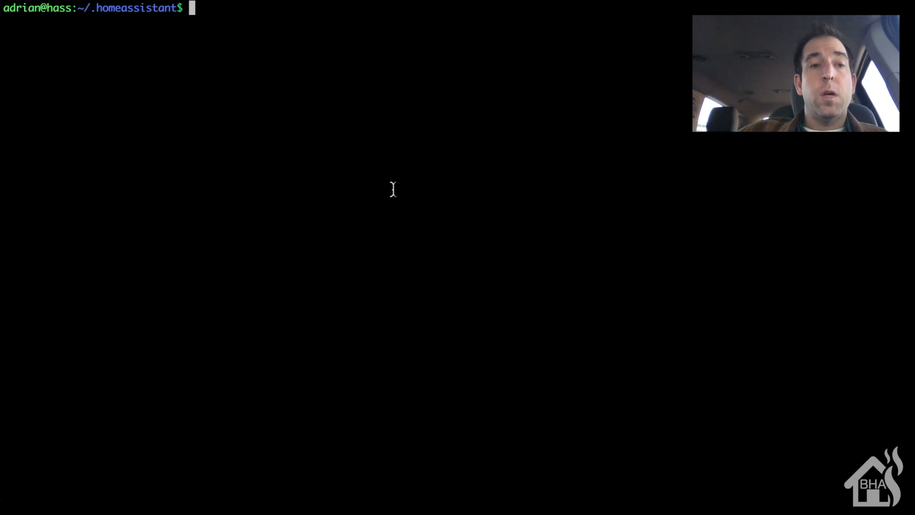
- Open configuration.yaml with sudo vi and begin an mqtt line at the end of the file
text(suo)
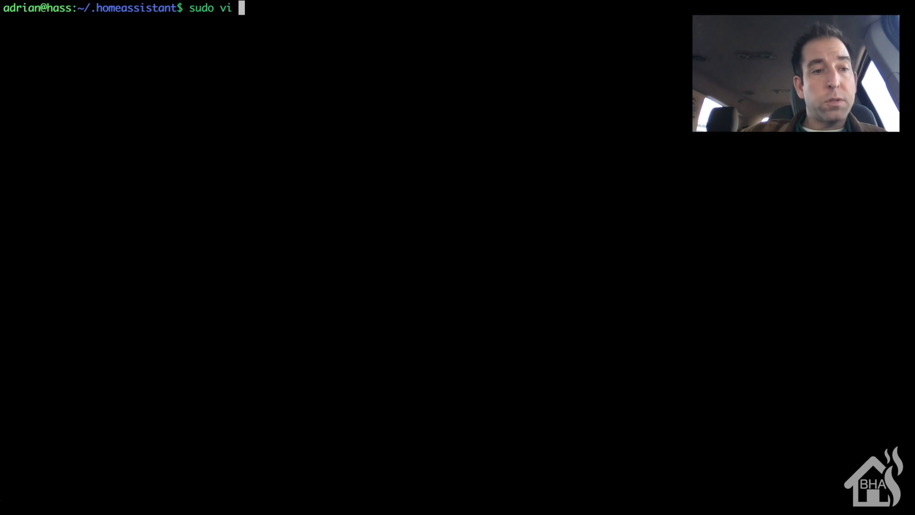
text(configuration.yaml)
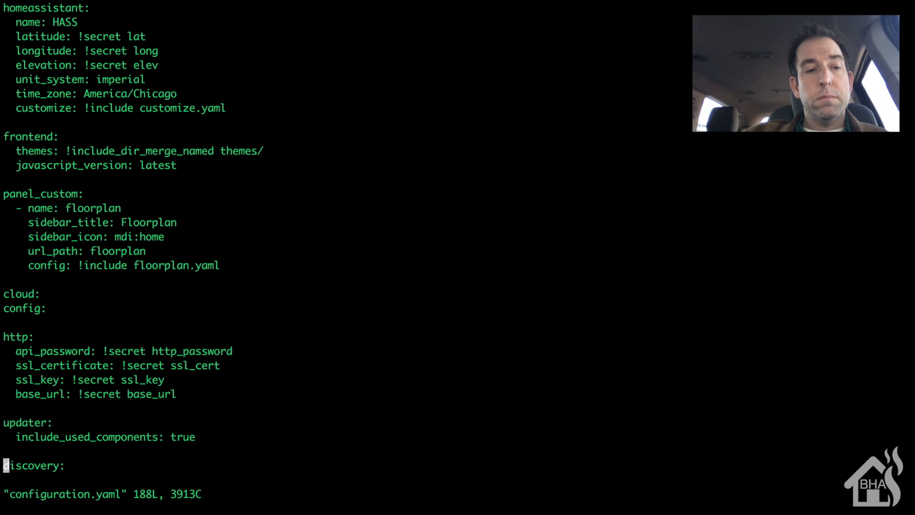
key(i)
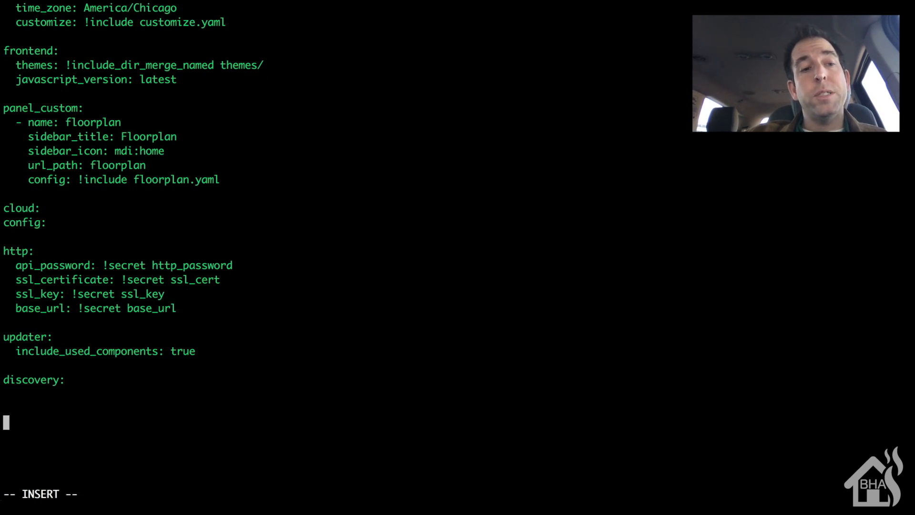
text(mqrr)
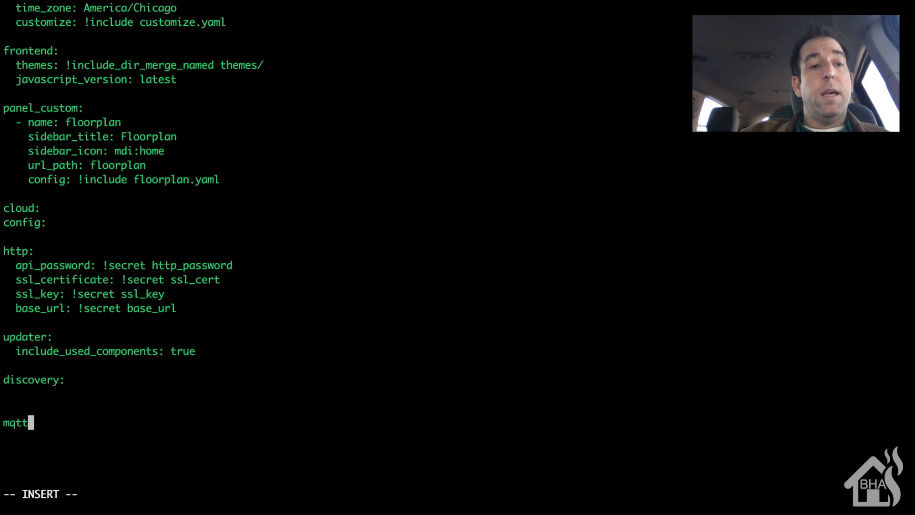
text(:)
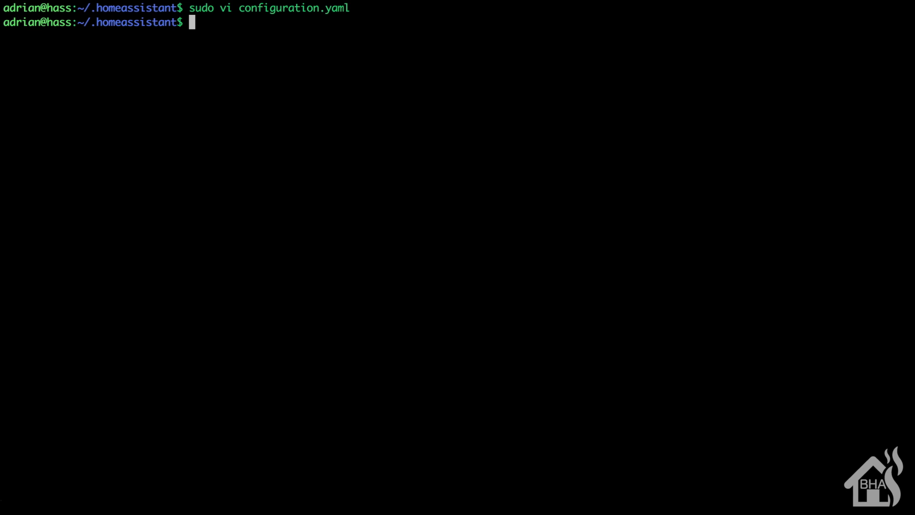
mouse_move(77, 150)
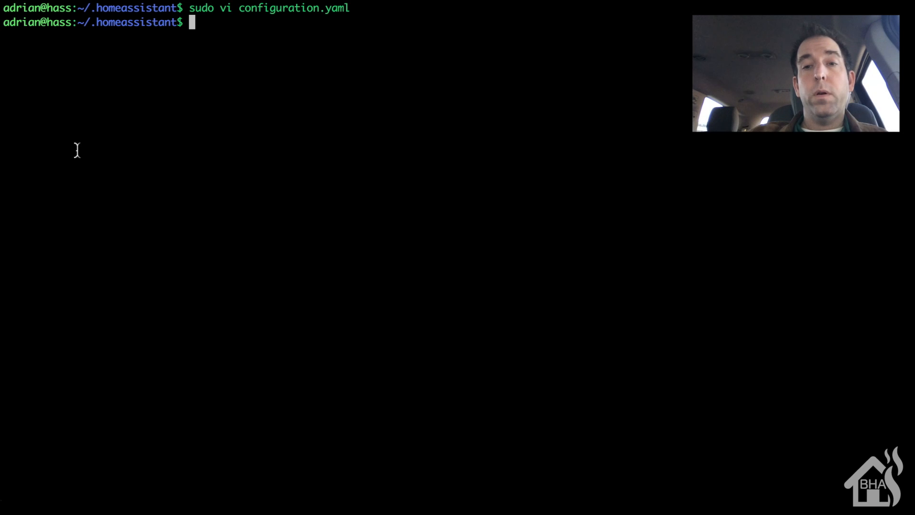
- Open light.yaml with sudo vi and add an empty line after the kitchen_cabinet_lights entry
text(sudo vi)
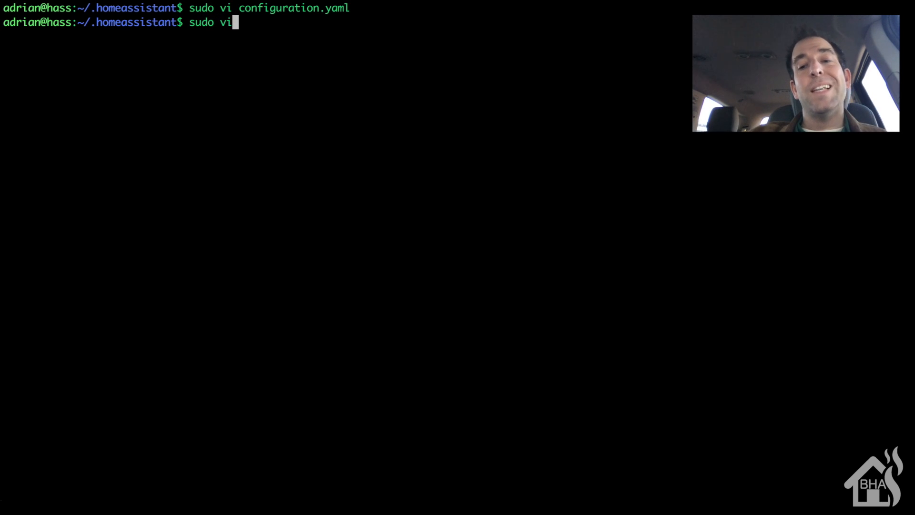
text(lig)
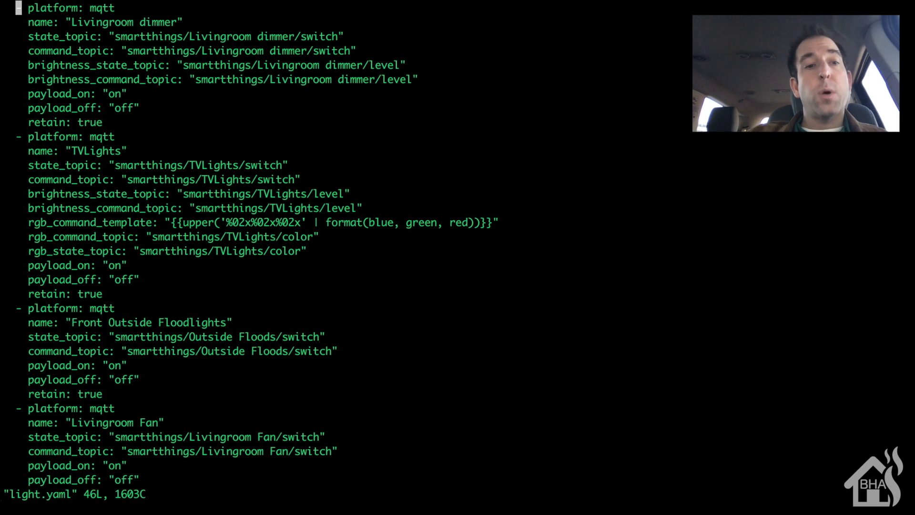
scroll(down, 3)
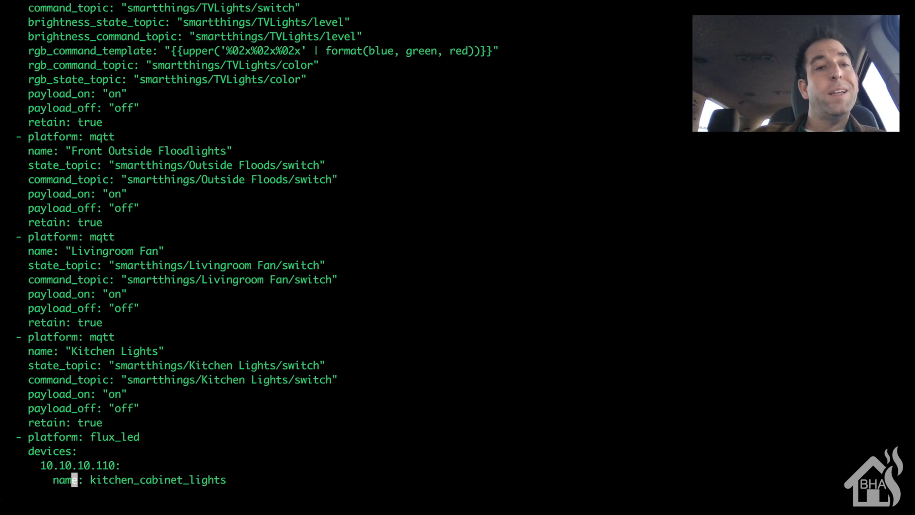
text(s)
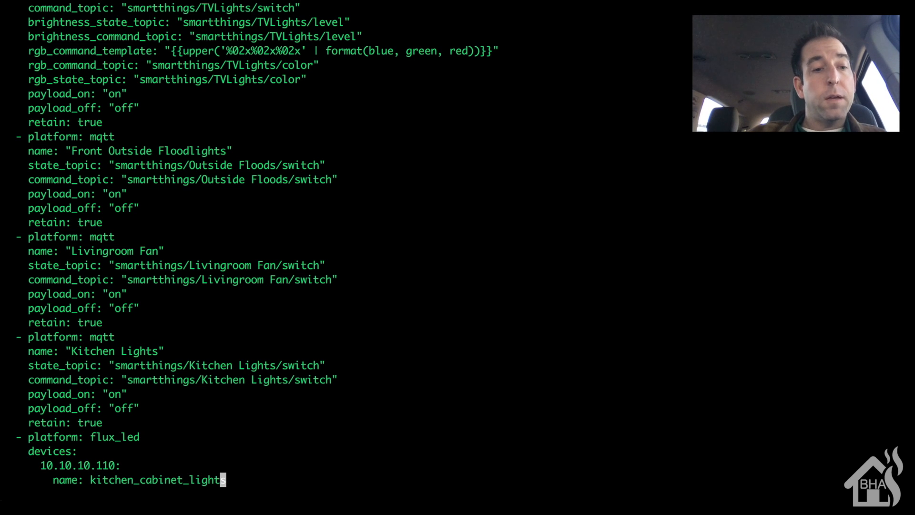
key(i)
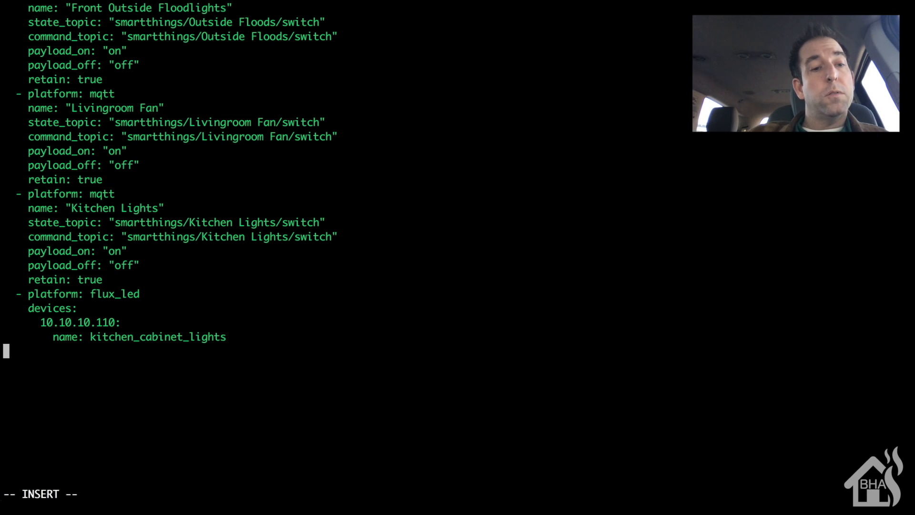
- Add a light entry with platform mqtt and name "Office Lights"
text(- plat)
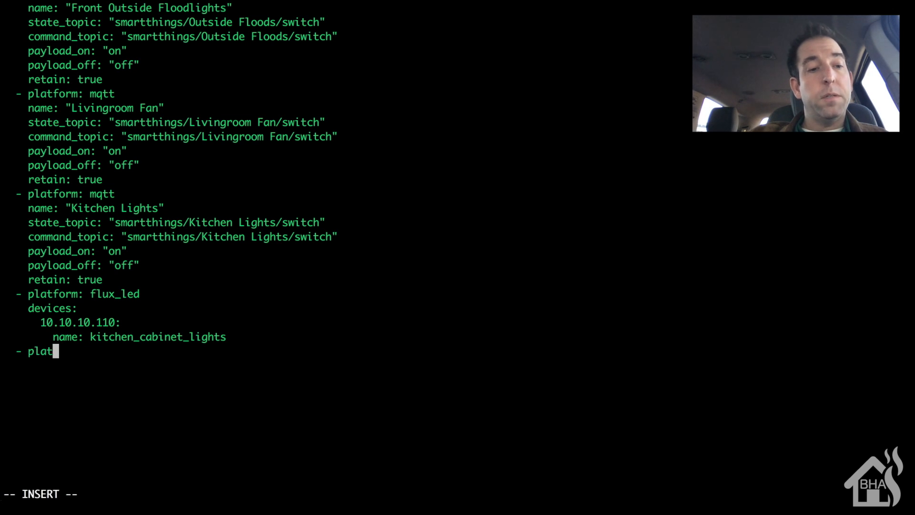
text(form:)
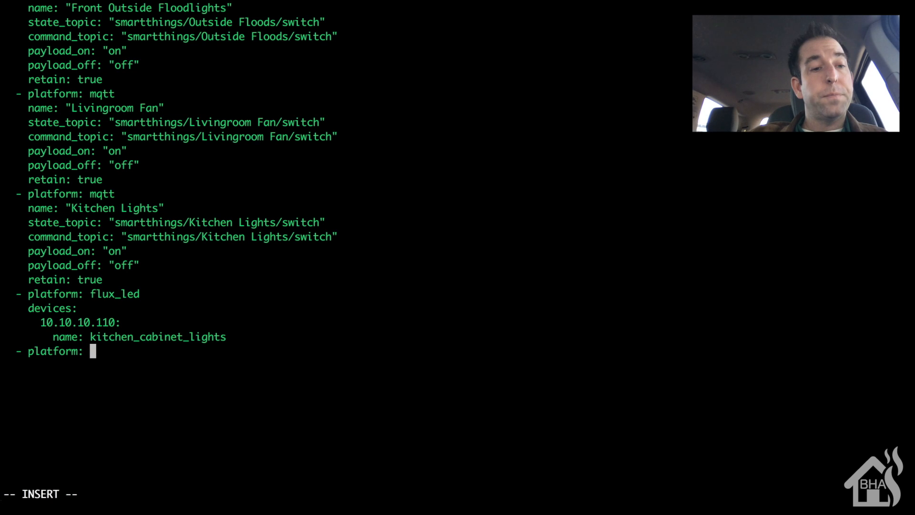
text(mqtt)
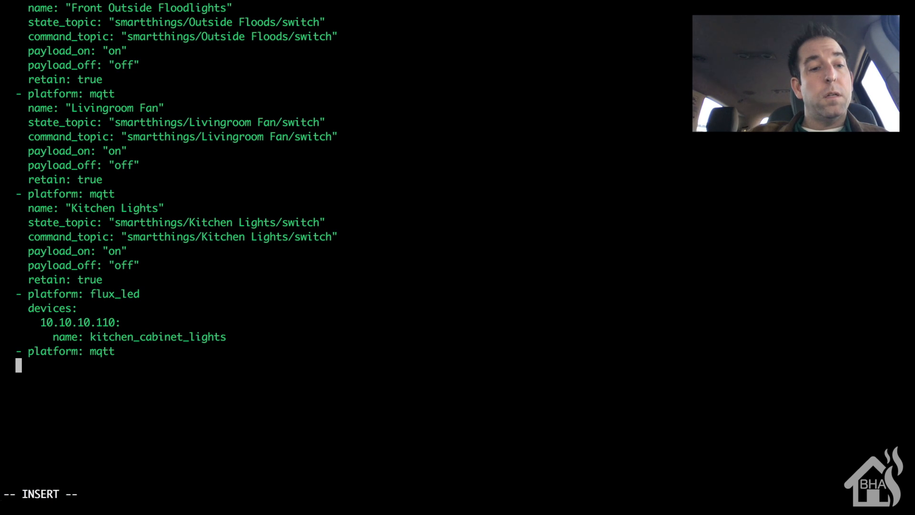
text(name)
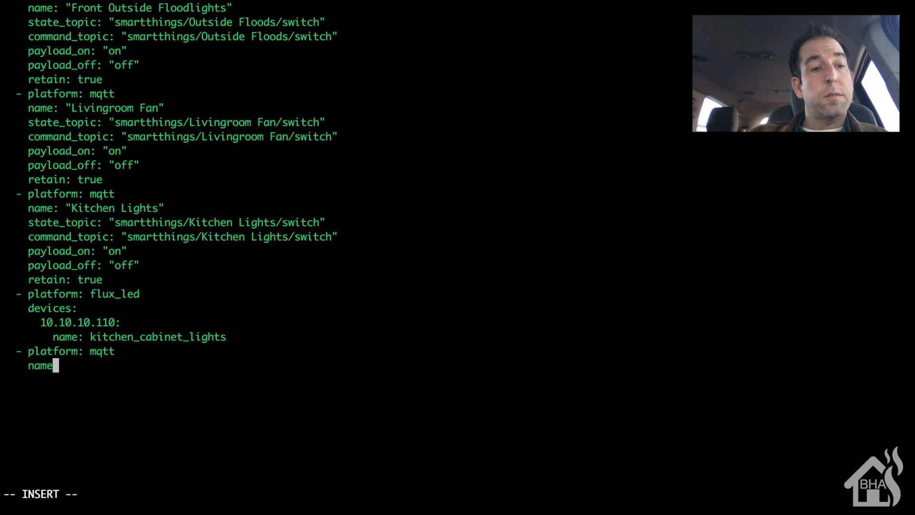
text(: ")
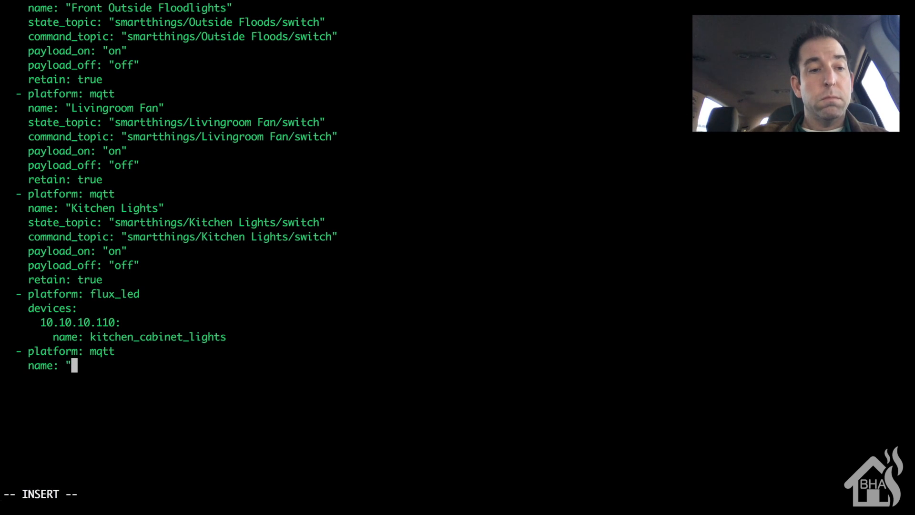
text(Office)
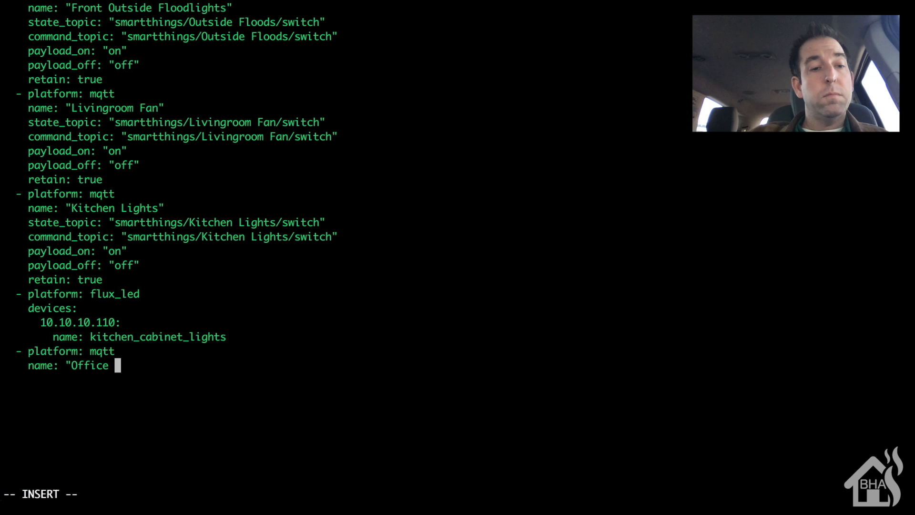
text(Lights")
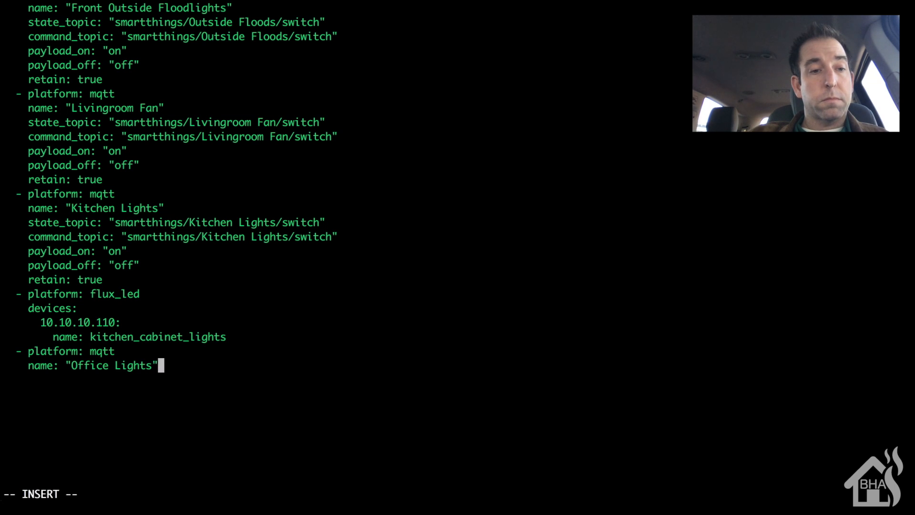
key(enter)
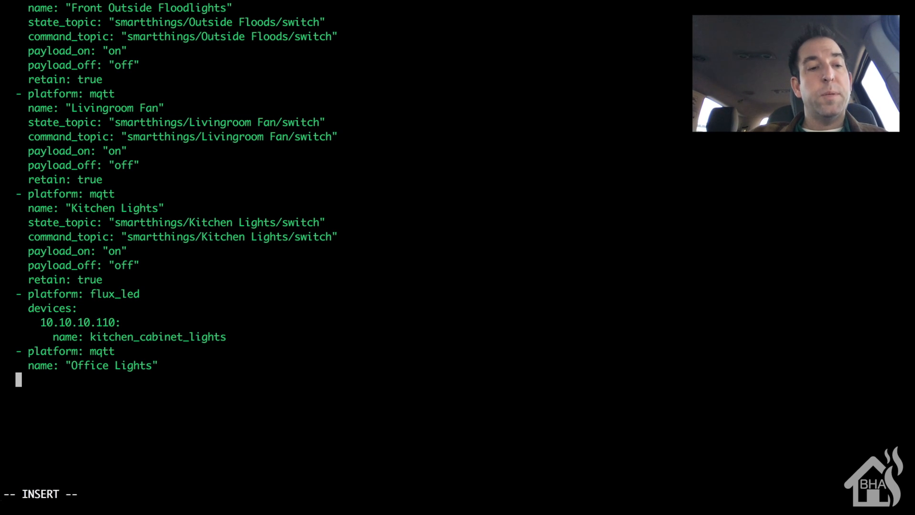
- Set the command_topic to "sonoff/cmnd/officelight/POWER"
text(command)
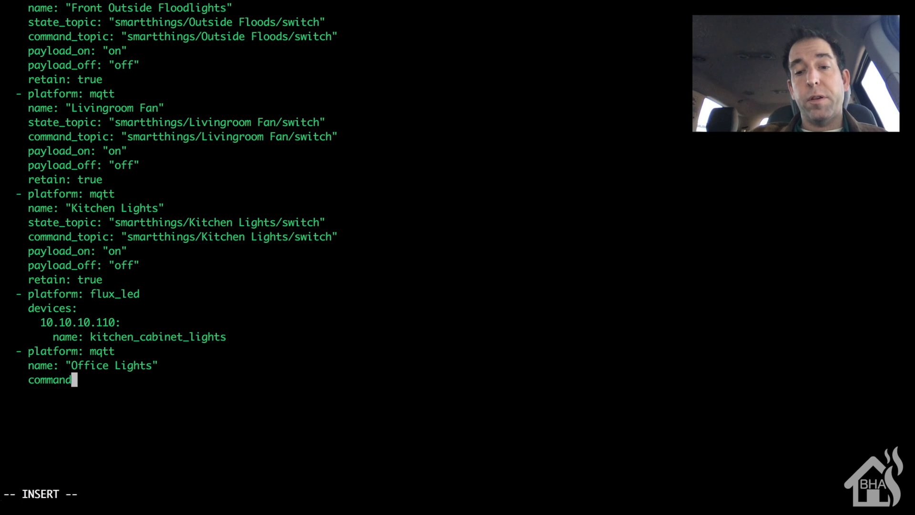
text(_ti)
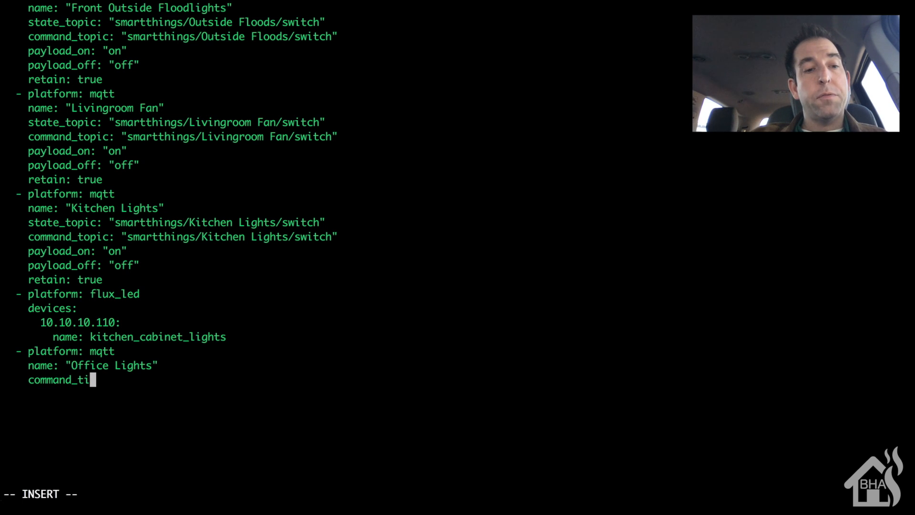
text(pic:)
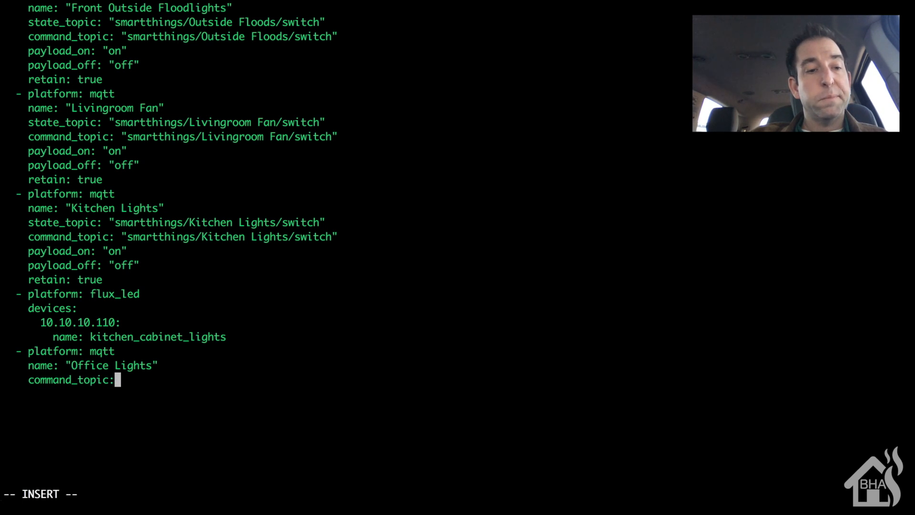
text(")
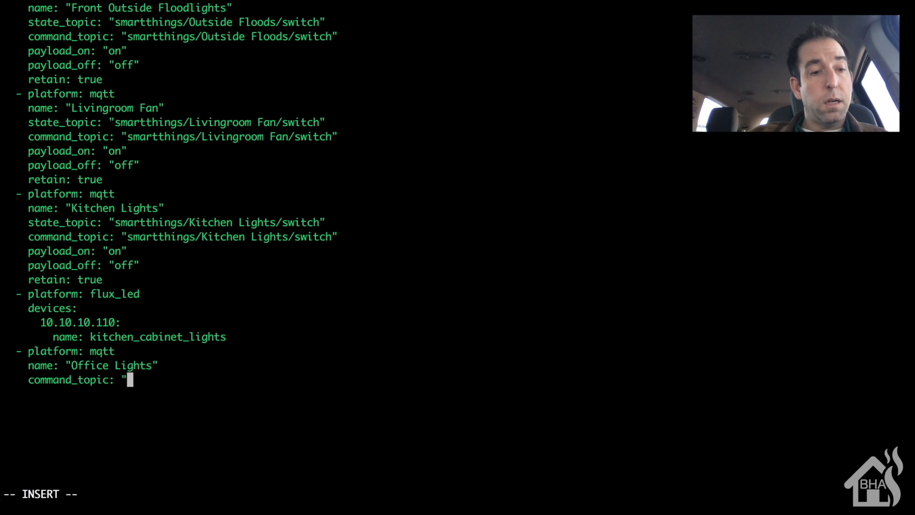
text(sonoff)
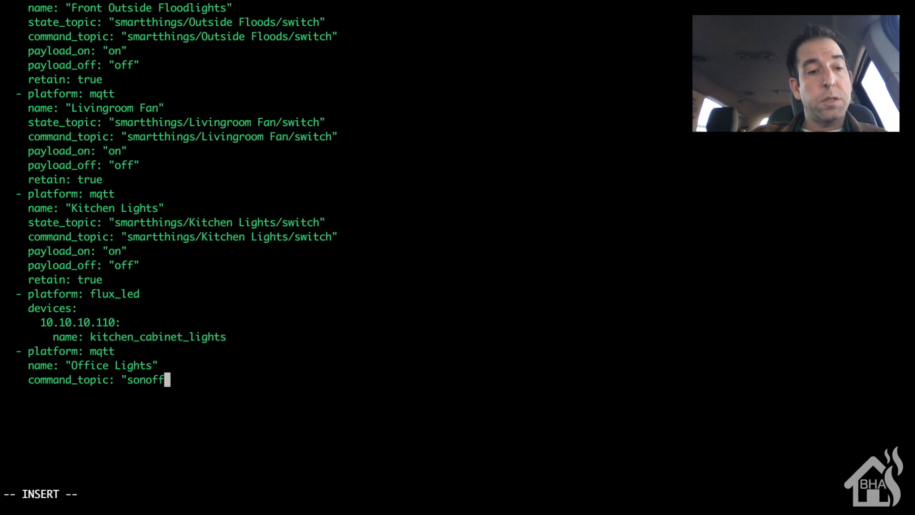
text(/co)
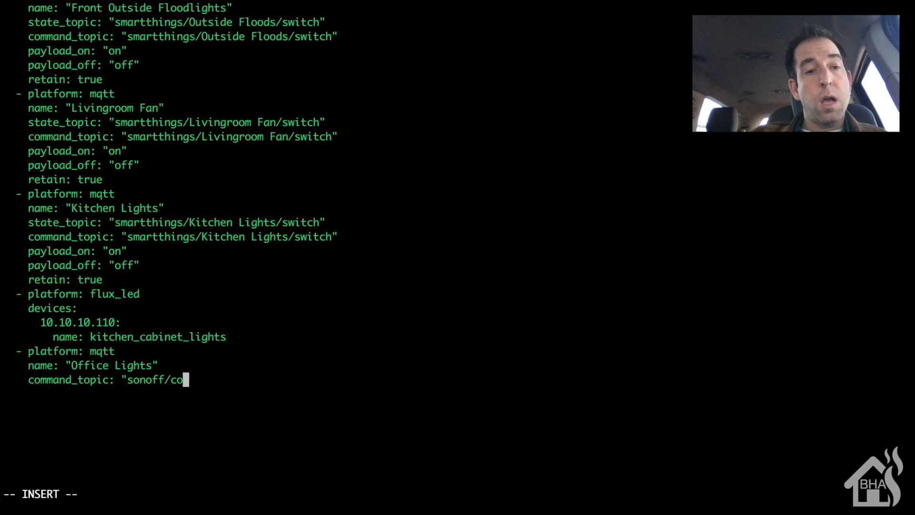
text(mnd/)
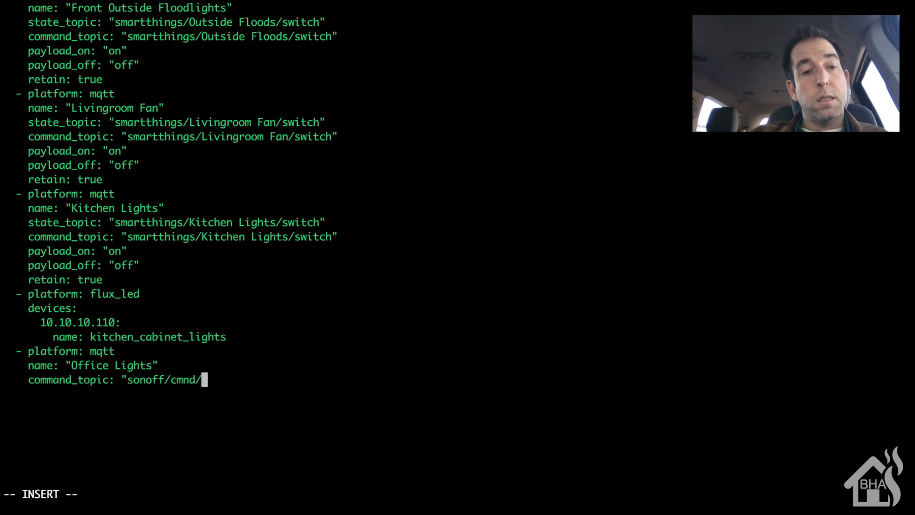
text(officeli)
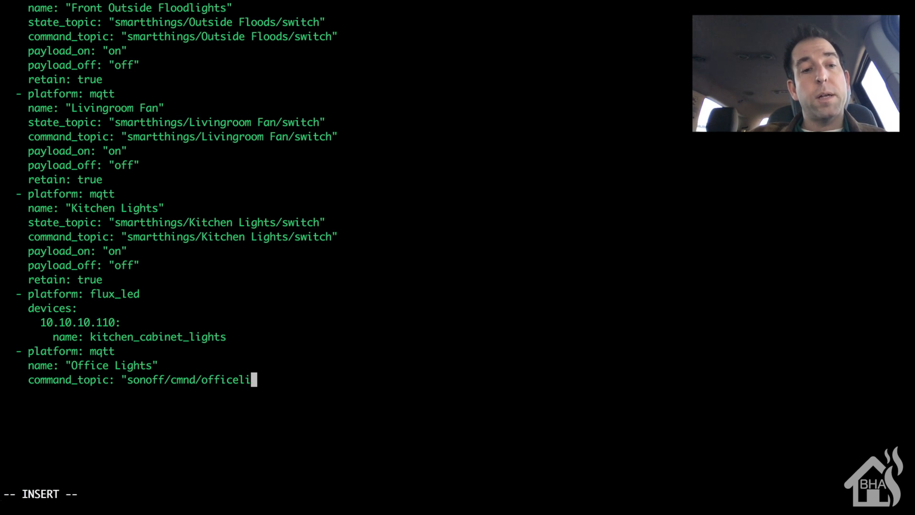
text(ght/)
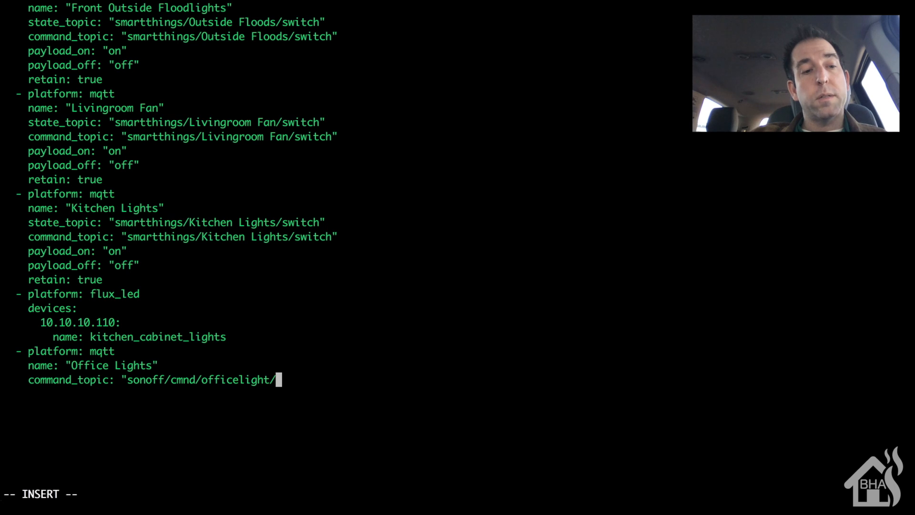
text(POWER")
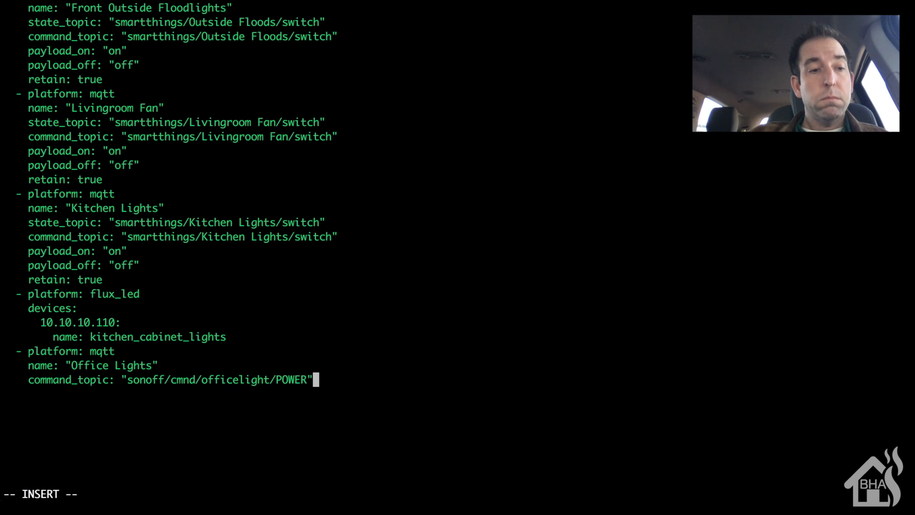
key(Enter)
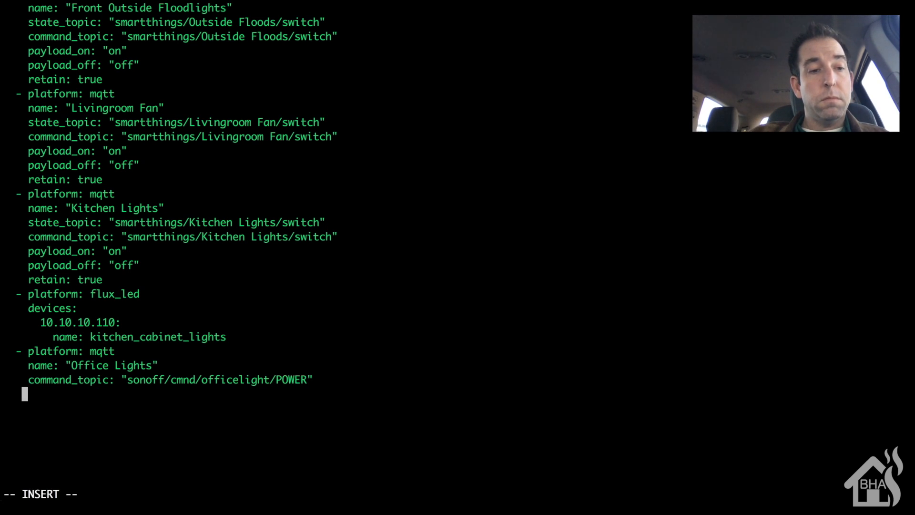
- Set state_topic to "sonoff/stat/officelight/POWER" and add payload_on "ON"
text(state_)
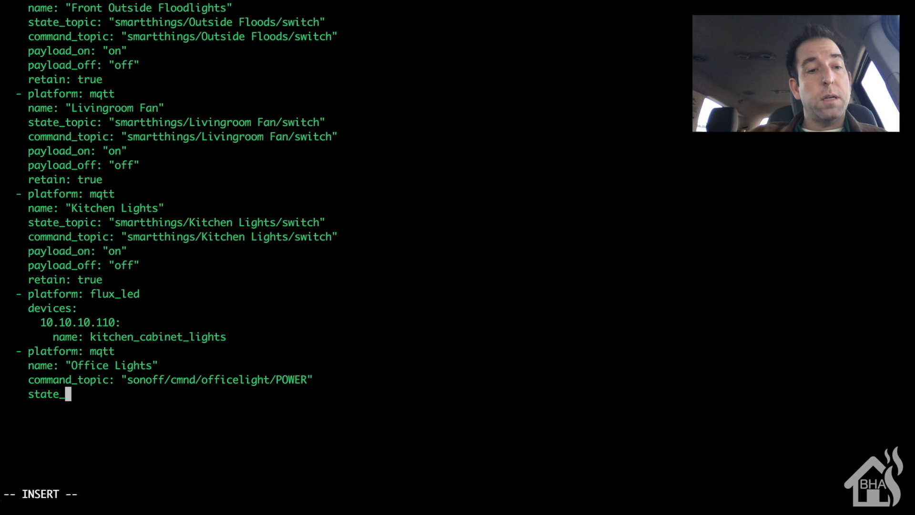
text(topic: ")
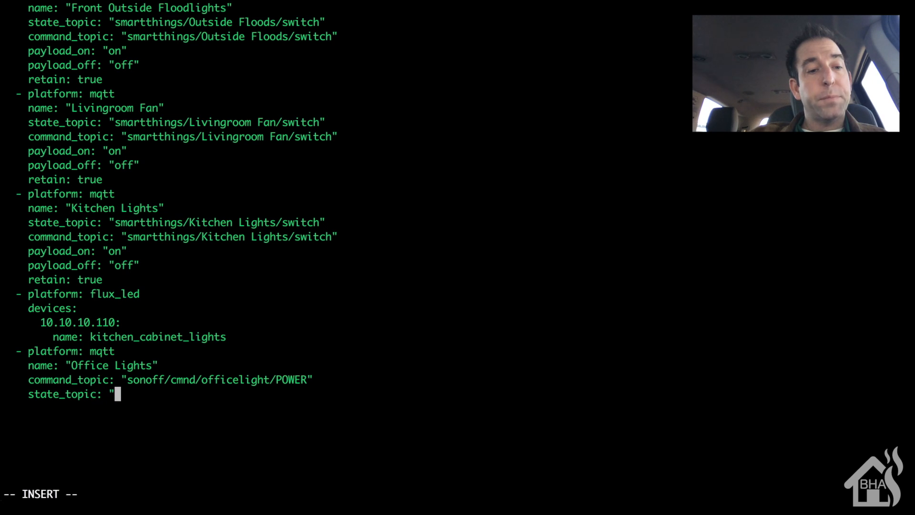
text(so)
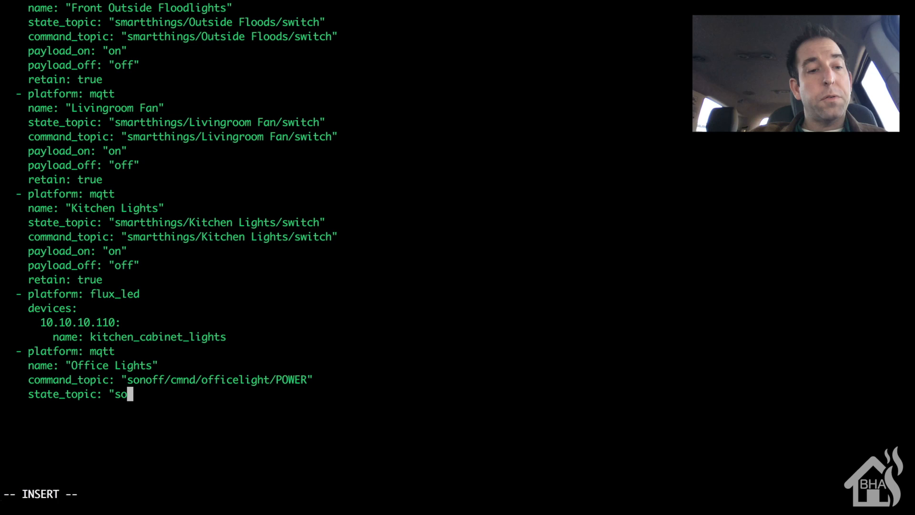
text(noff/)
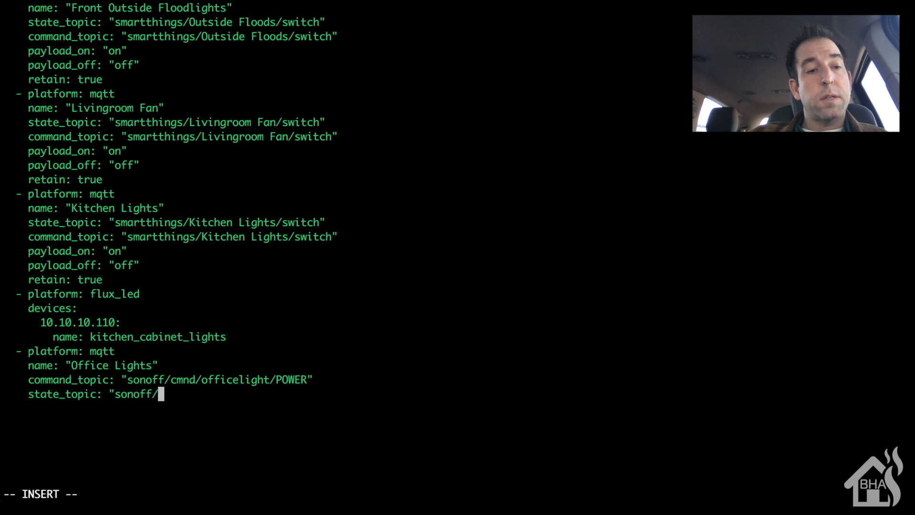
text(stat/)
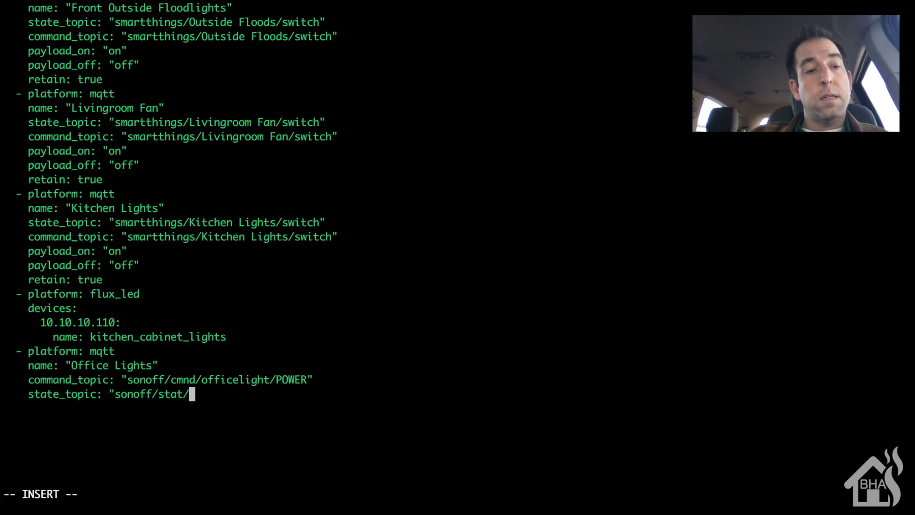
text(officelight/)
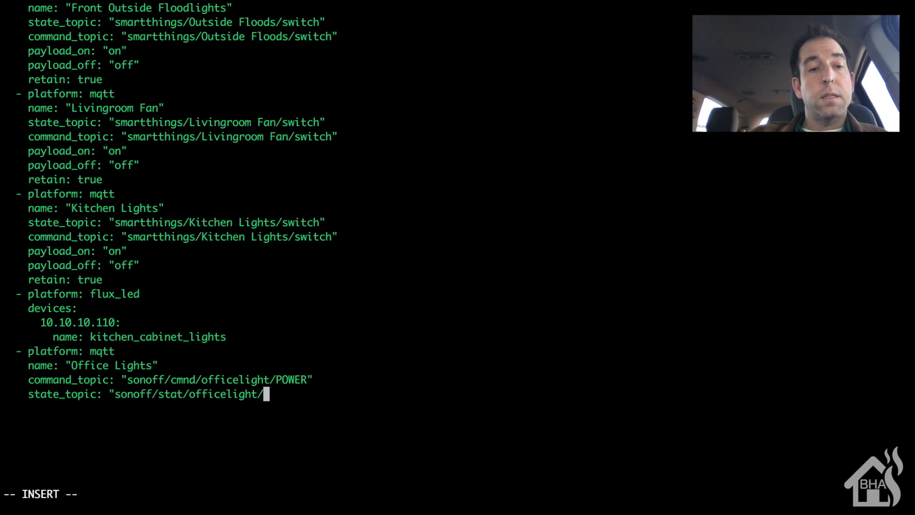
text(POWER)
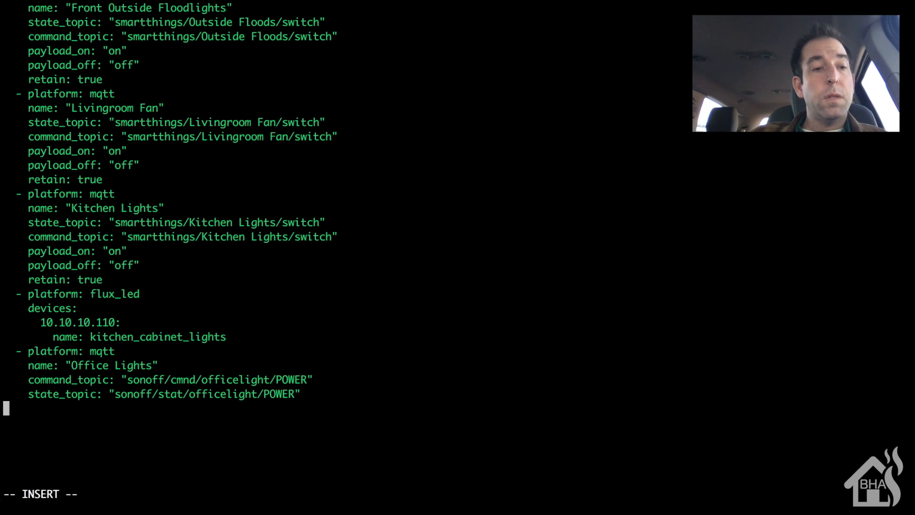
text([a)
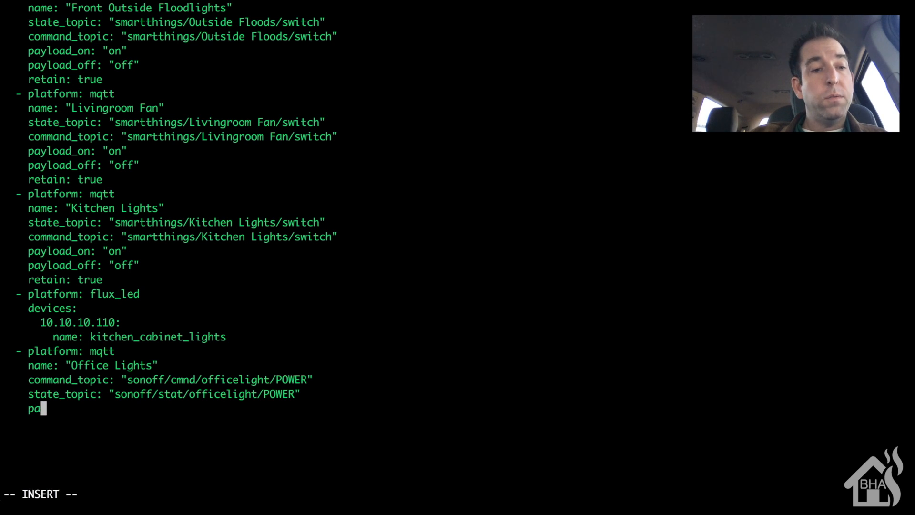
text(yload)
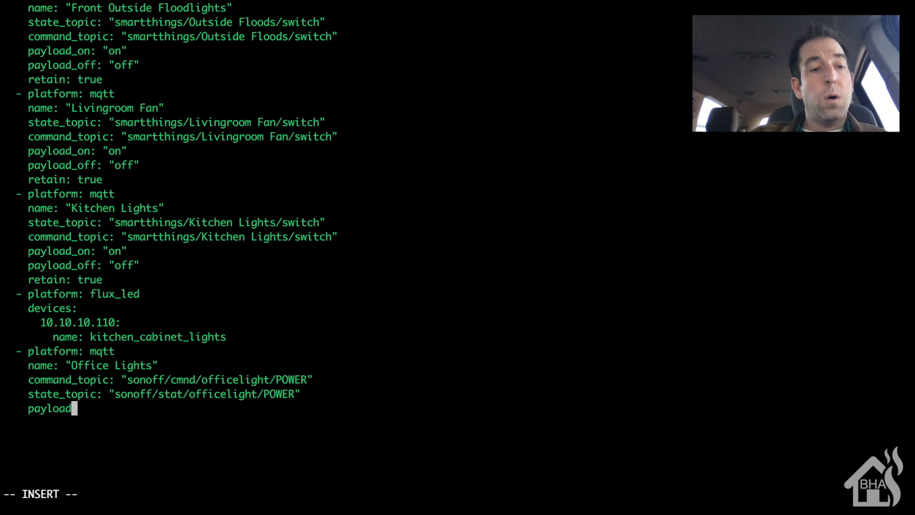
text(_on: "ON")
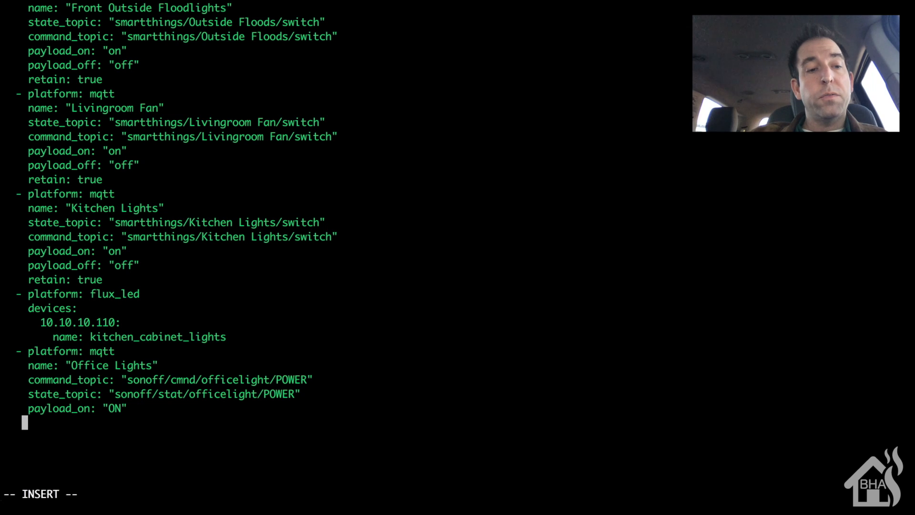
- Add payload_off "OFF" and retain true, then save and quit with :wq!
text(payload_)
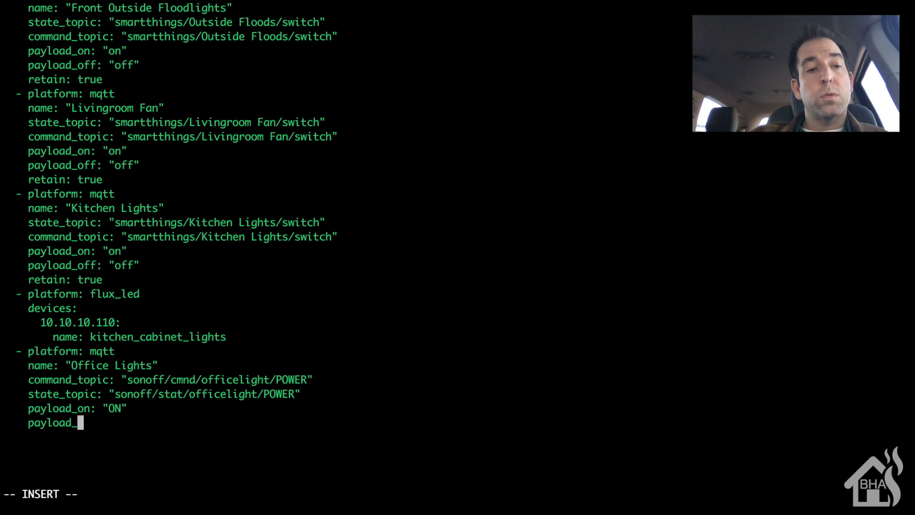
text(off:)
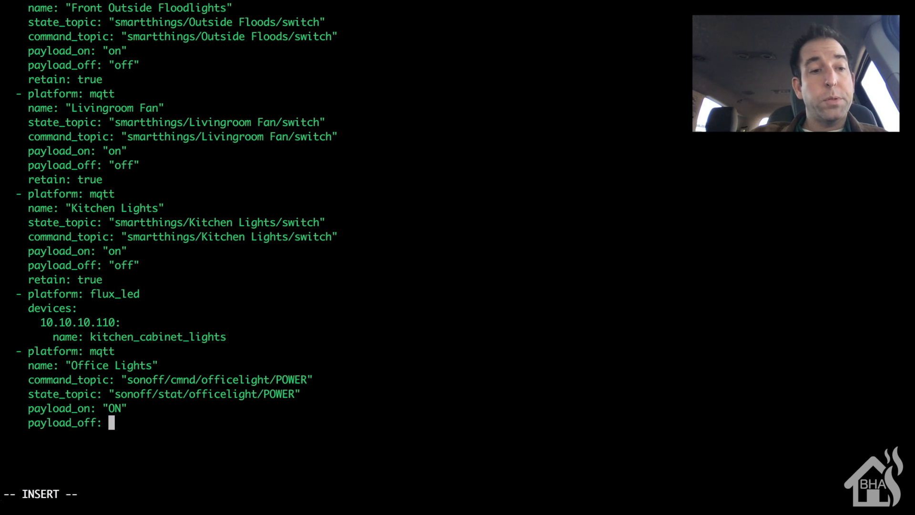
text("OFF")
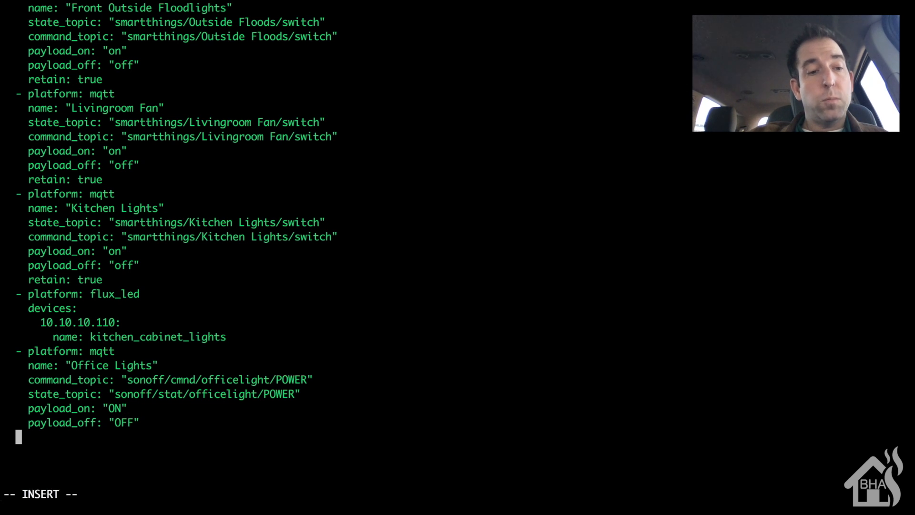
text(retain: true)
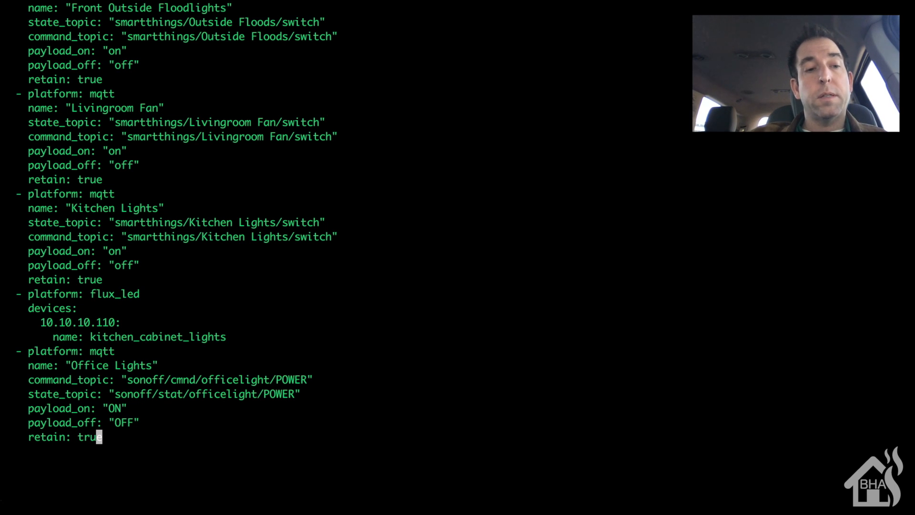
text(:wq)
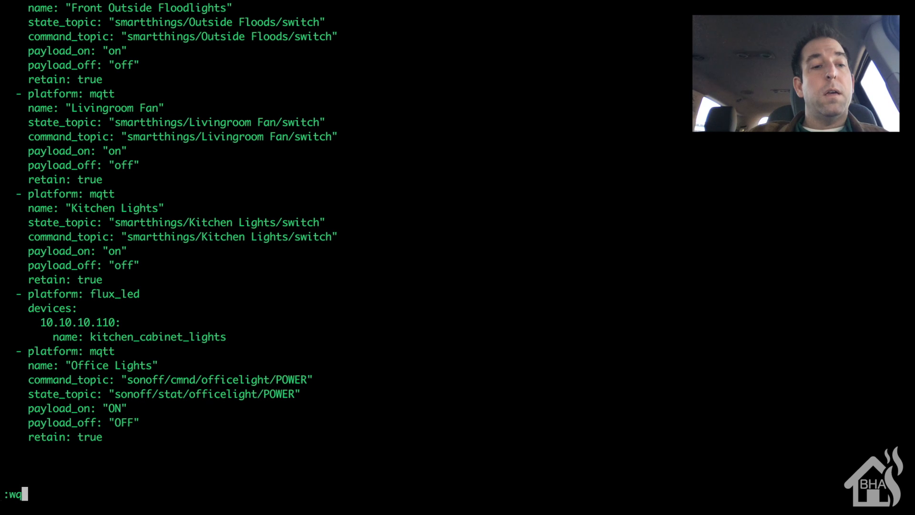
text(!)
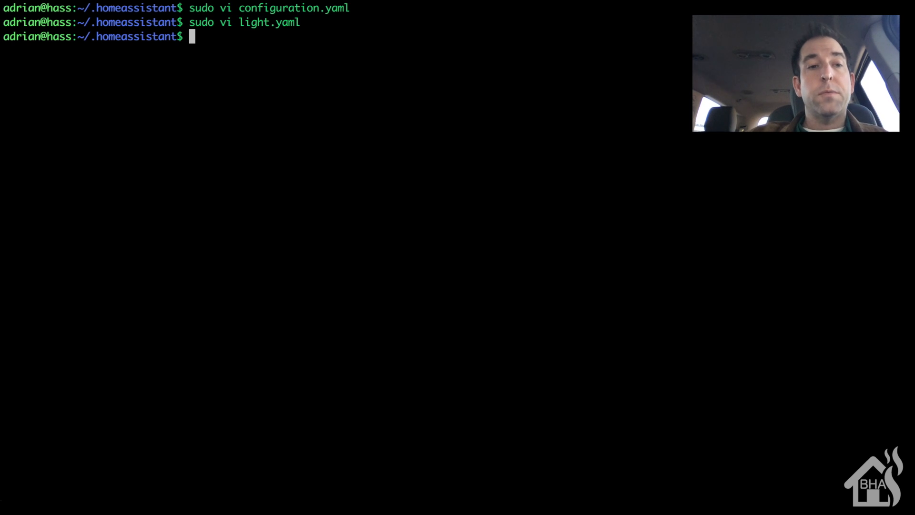
- Run sudo systemctl restart on the home-assistant service
text(sudo systemc)
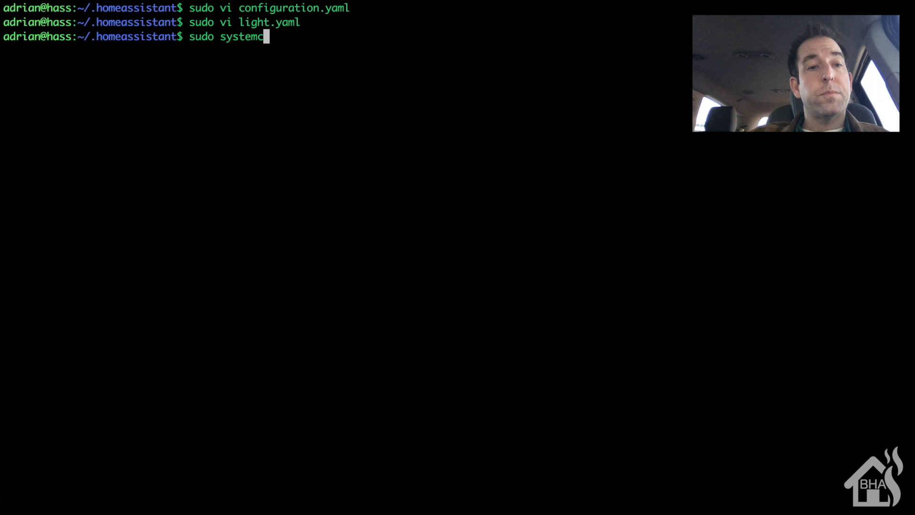
text(tl restart)
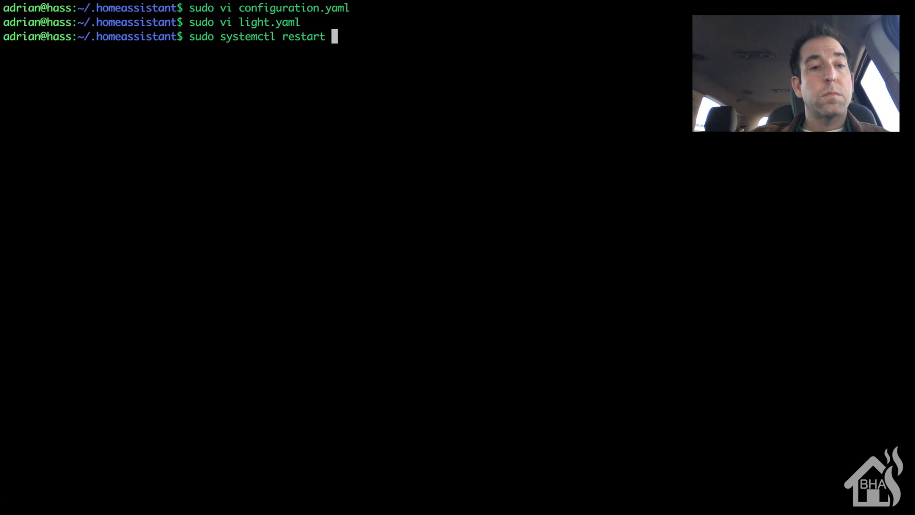
text(home-as)
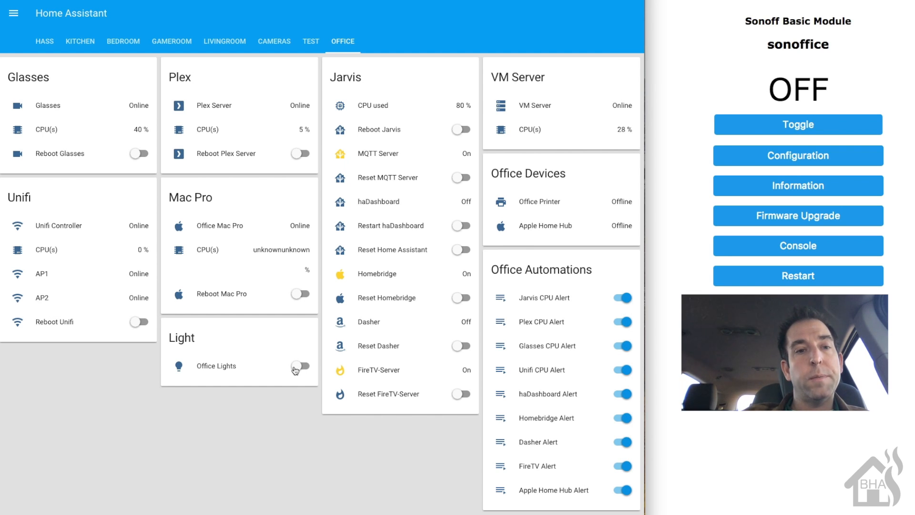
- Toggle Office Lights from the dashboard and the Sonoff page, confirming both stay in sync and end ON
click(300, 369)
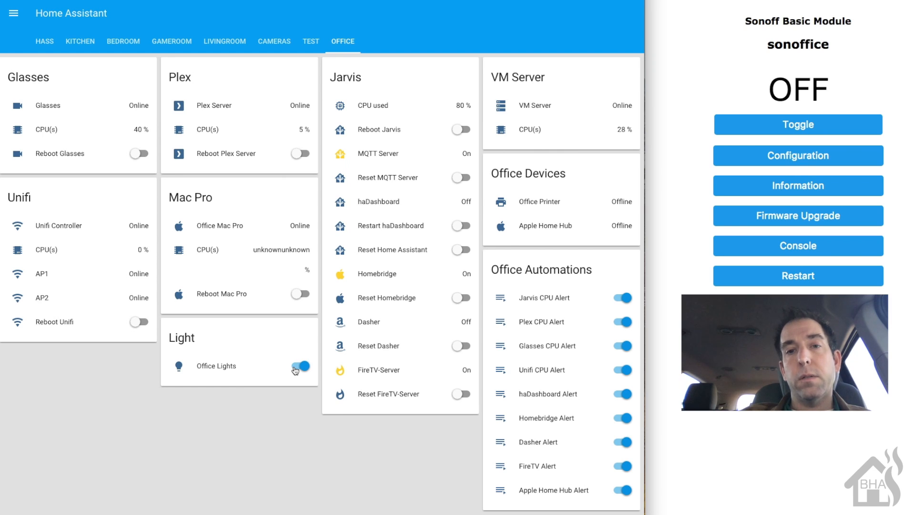
click(300, 368)
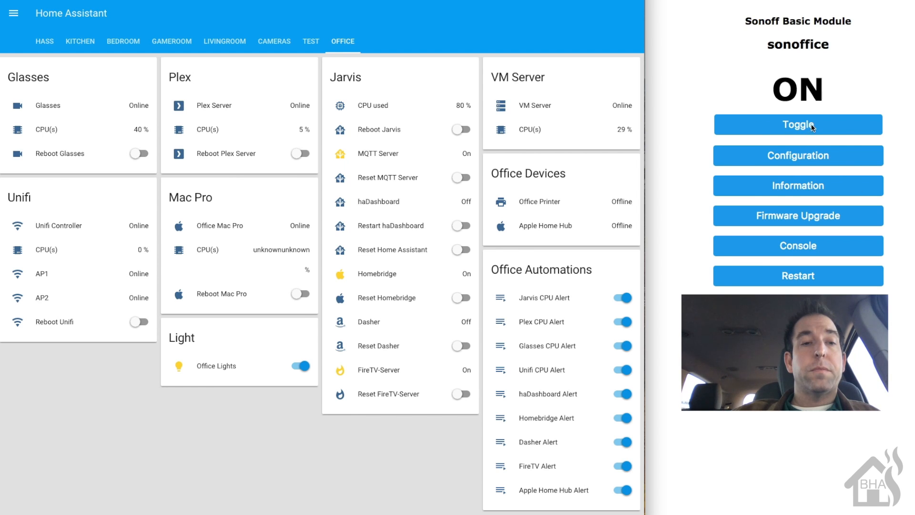
click(797, 125)
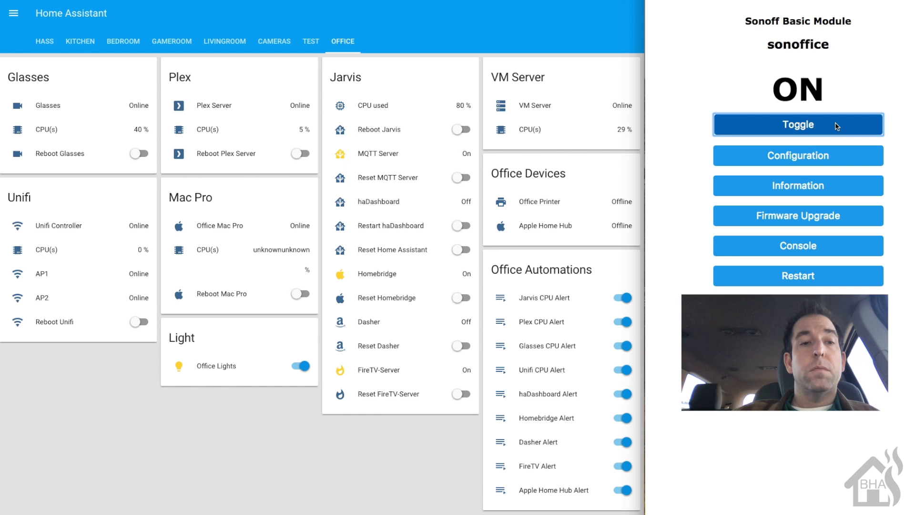
click(798, 125)
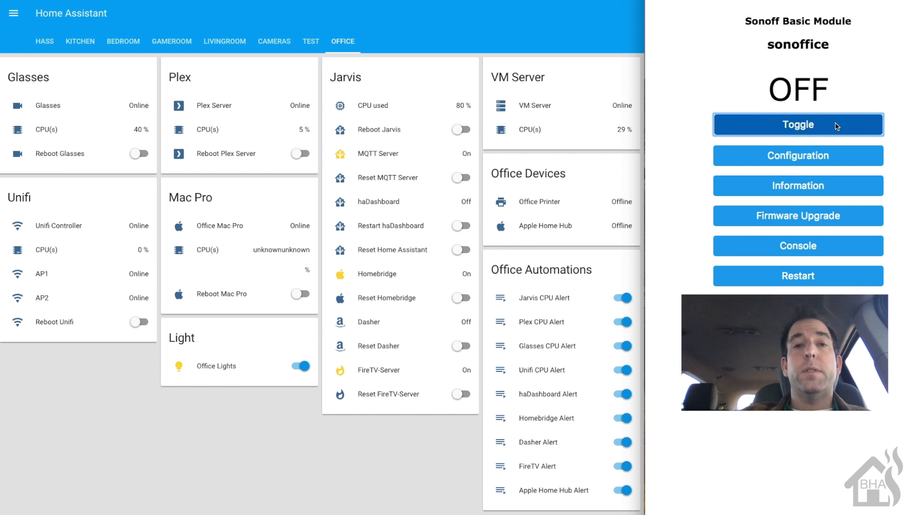
click(300, 366)
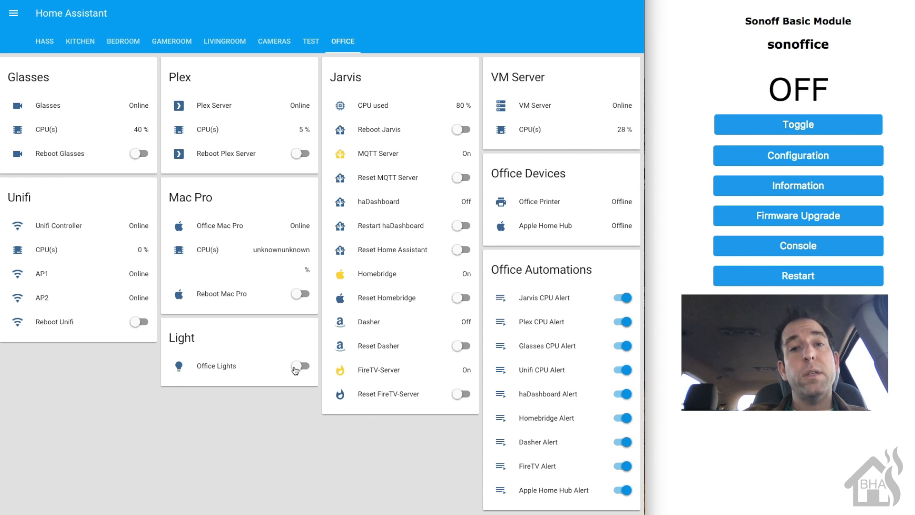
click(300, 370)
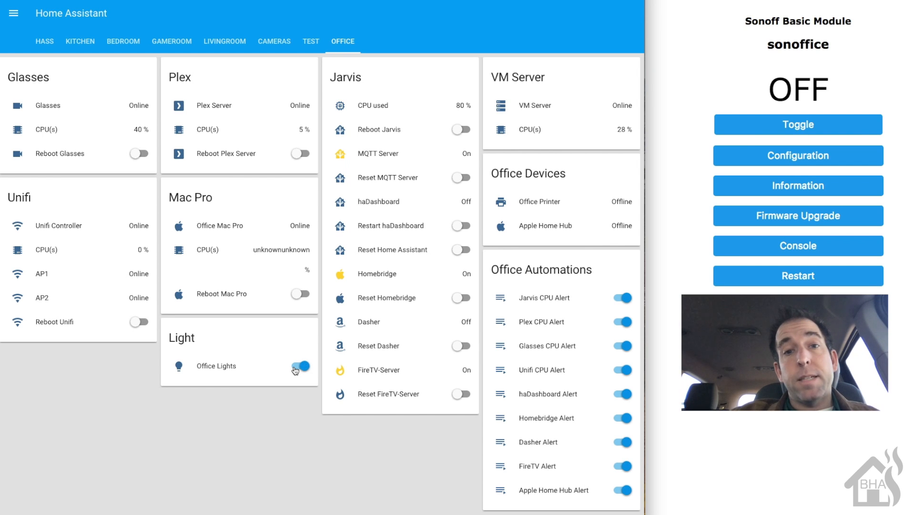
click(299, 371)
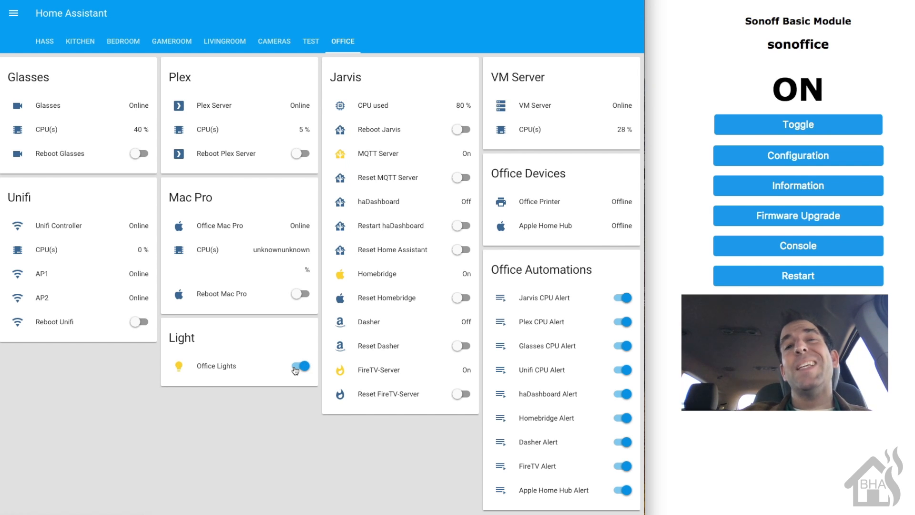
click(300, 369)
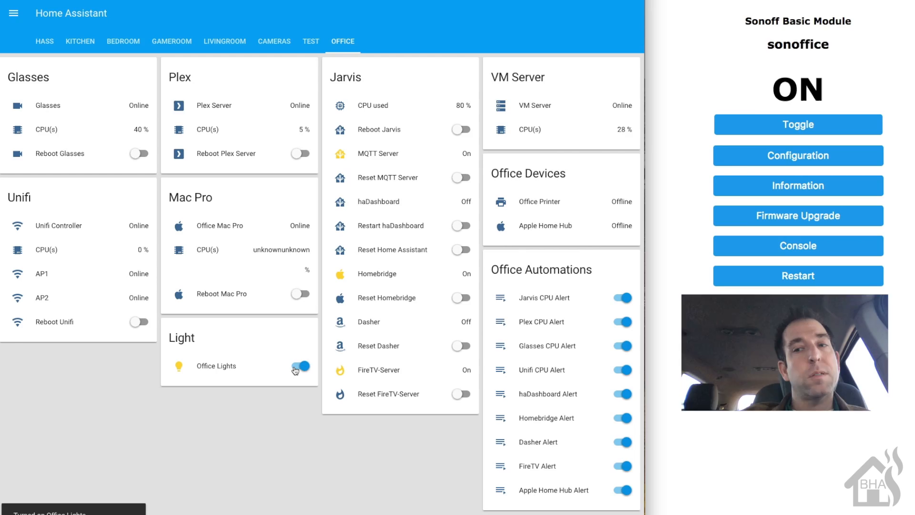